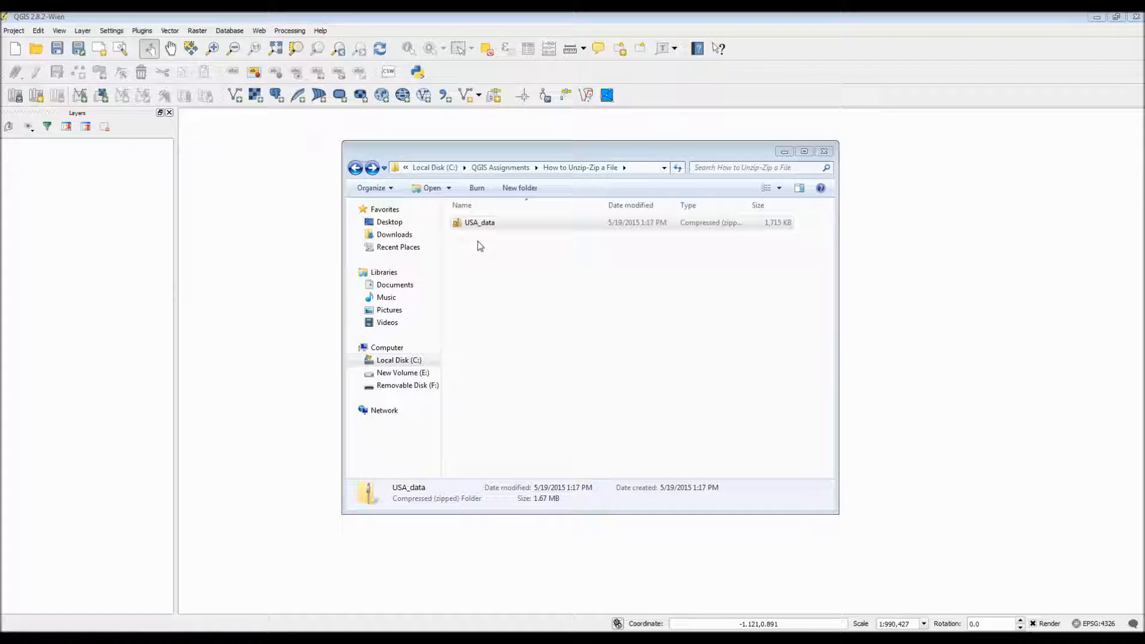
Step: Extract USA_data.zip into a new USA_data folder at the default destination
{"action": "right_click", "coordinate": [479, 222]}
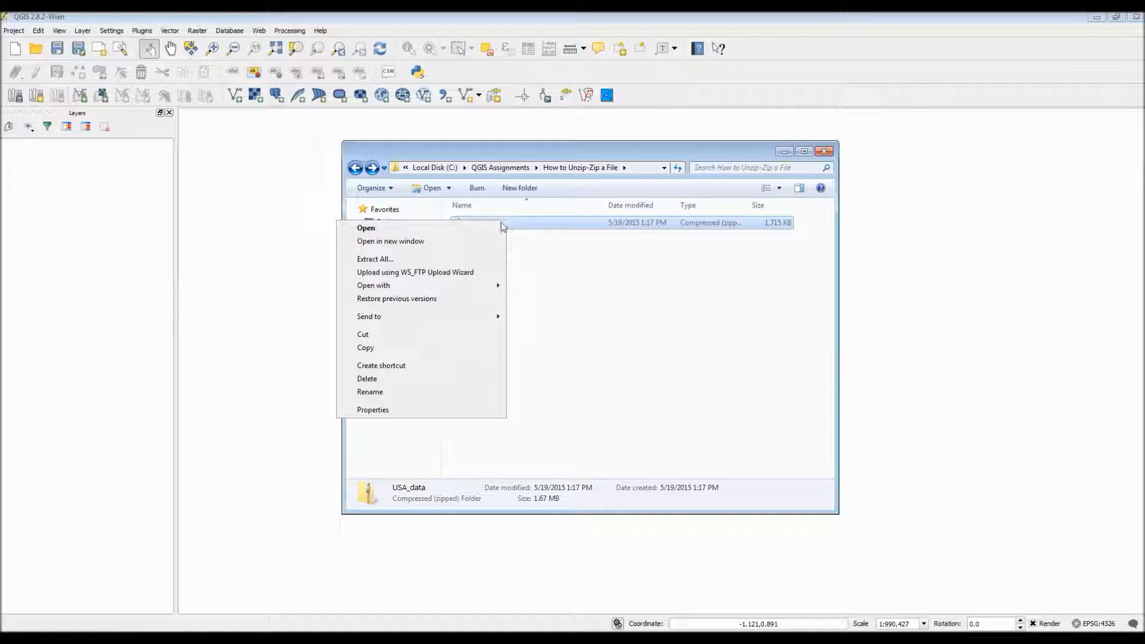
{"action": "mouse_move", "coordinate": [482, 257]}
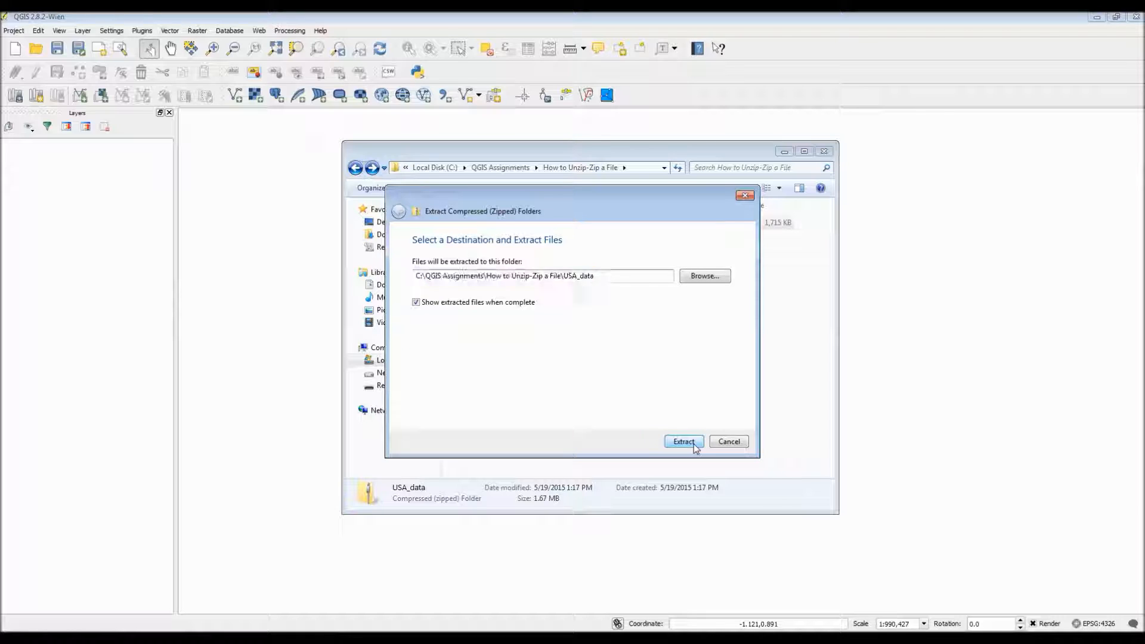
{"action": "left_click", "coordinate": [682, 442]}
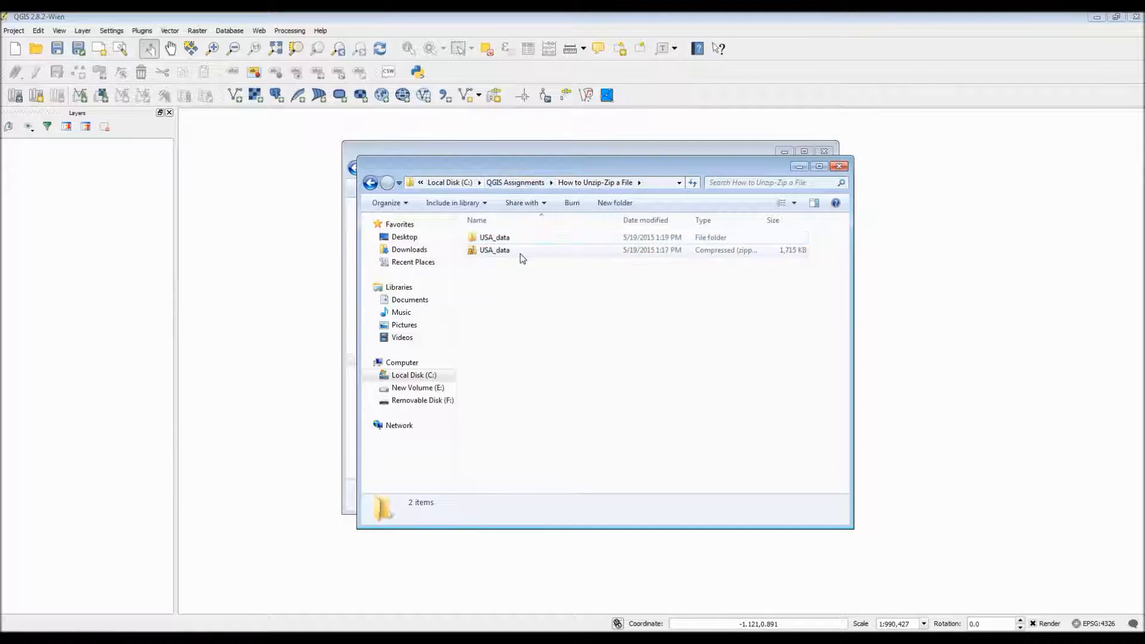
Step: Browse into the nested USA_data folder and review its 30 shapefile component files
{"action": "double_click", "coordinate": [494, 237]}
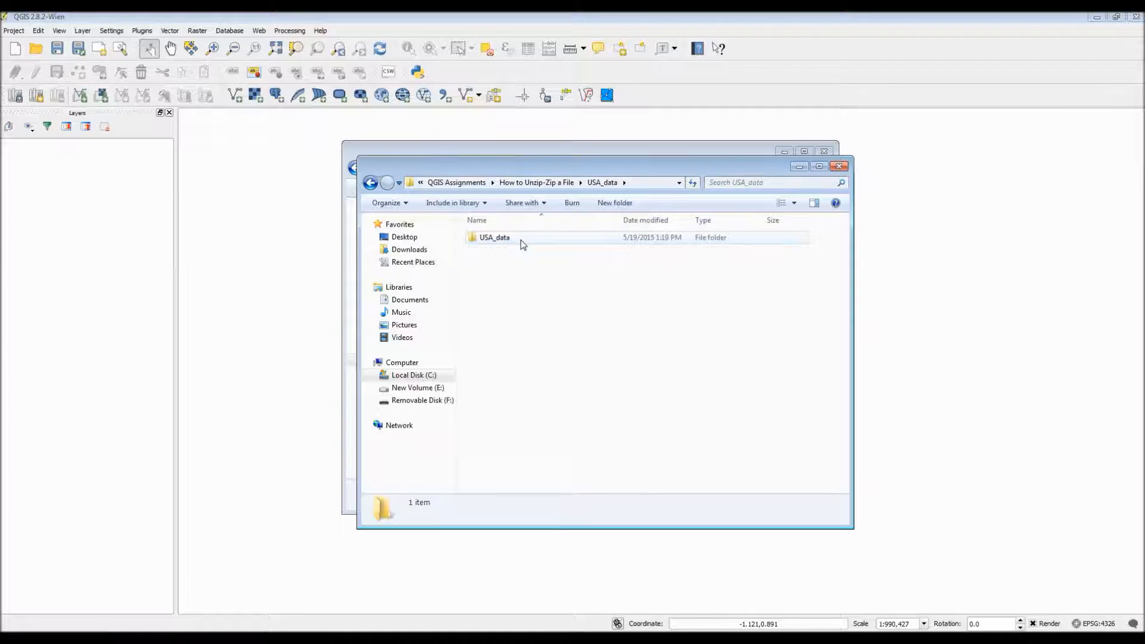
{"action": "double_click", "coordinate": [494, 237]}
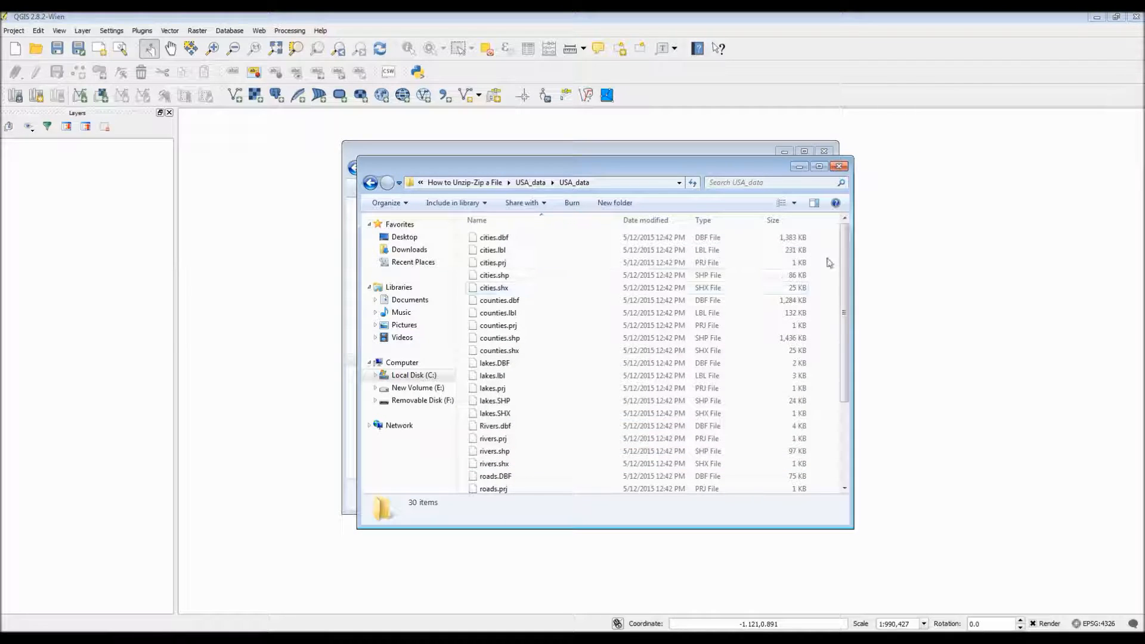
{"action": "scroll", "scroll_direction": "down", "scroll_amount": 3}
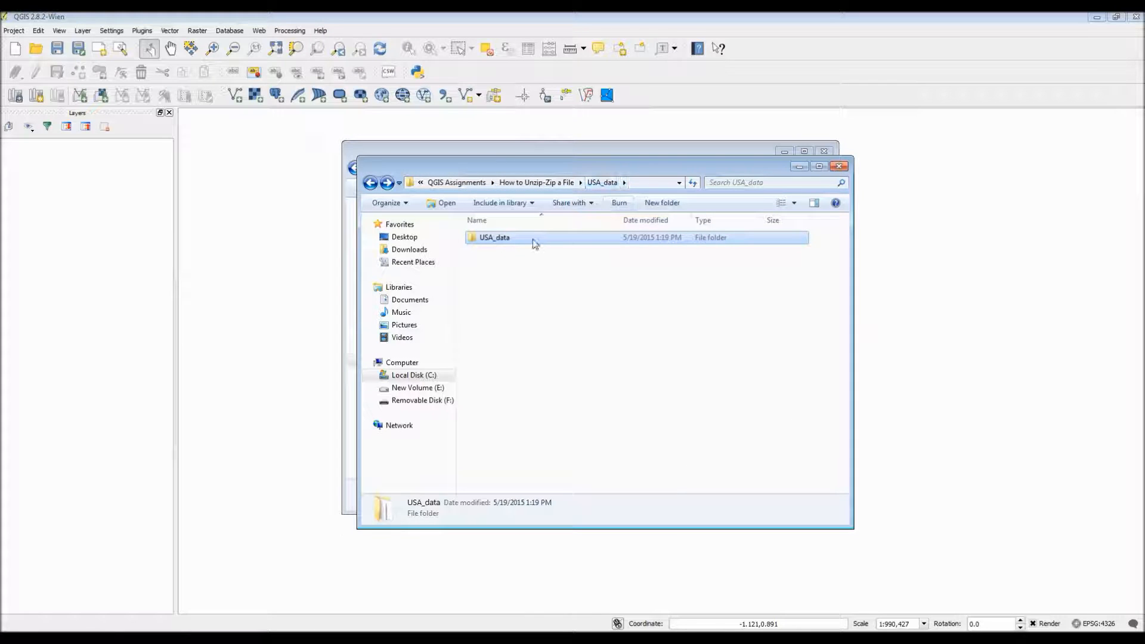
{"action": "left_click", "coordinate": [370, 182]}
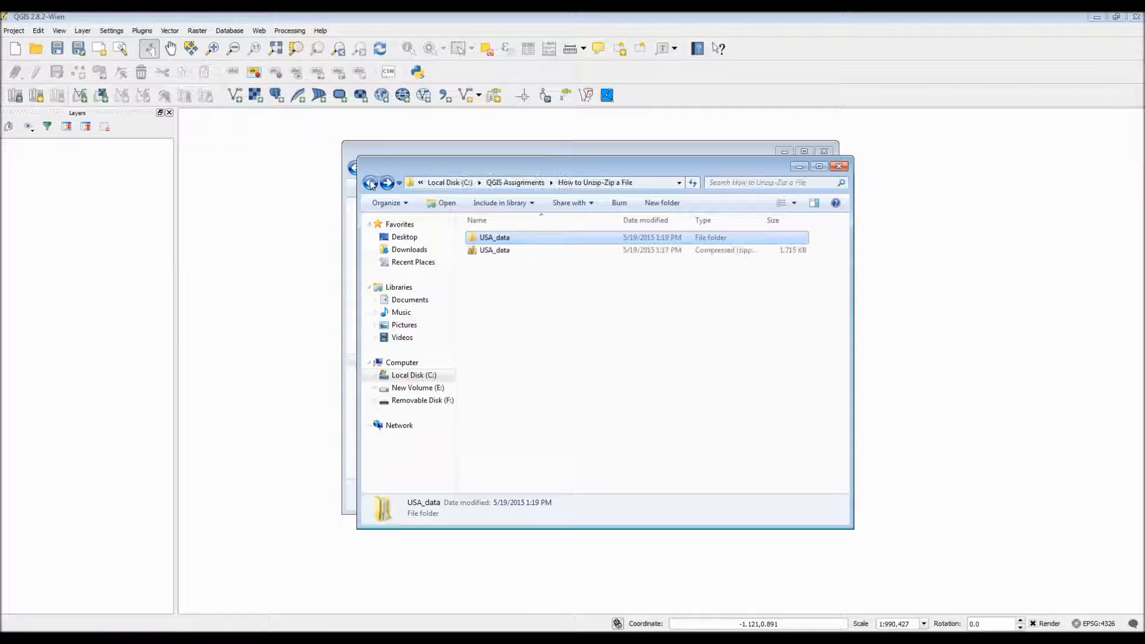
{"action": "right_click", "coordinate": [494, 237]}
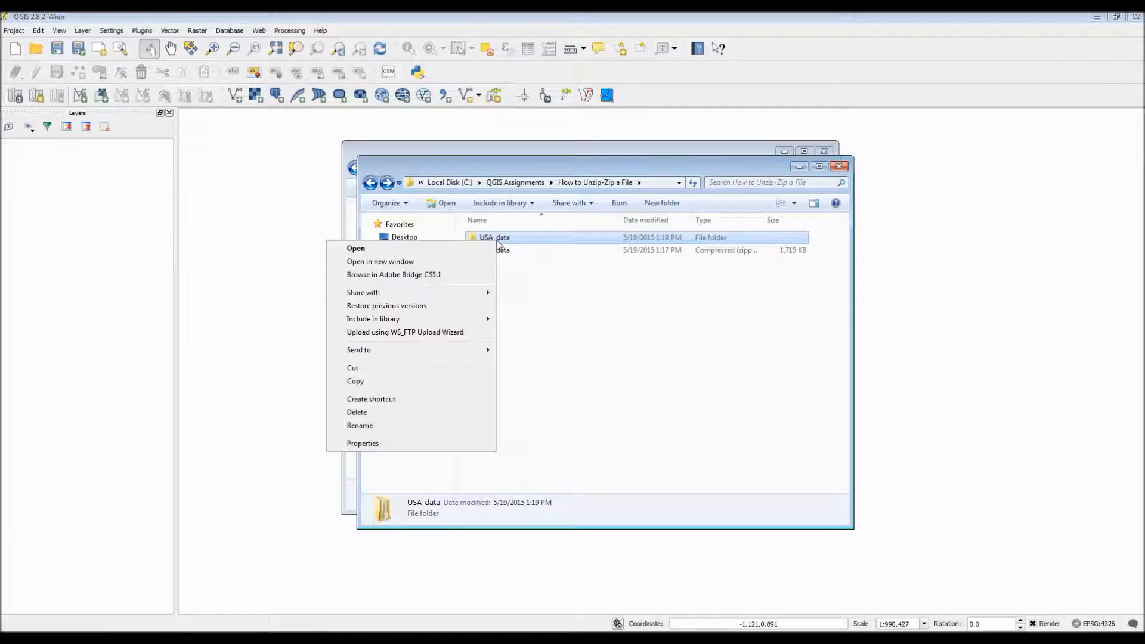
{"action": "left_click", "coordinate": [355, 248]}
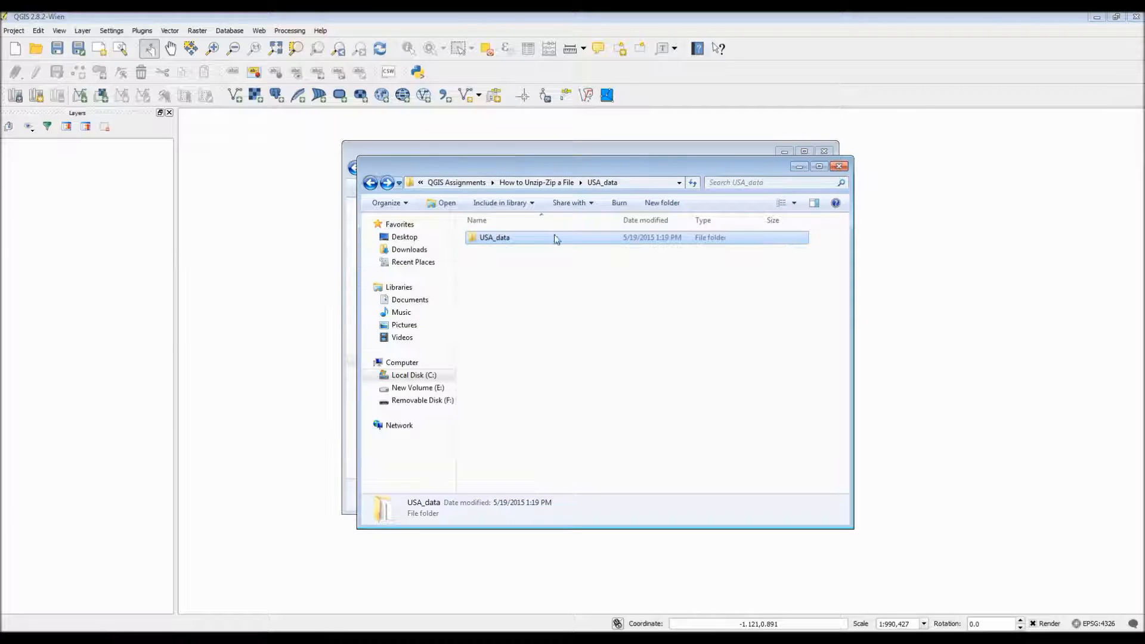
{"action": "right_click", "coordinate": [494, 237]}
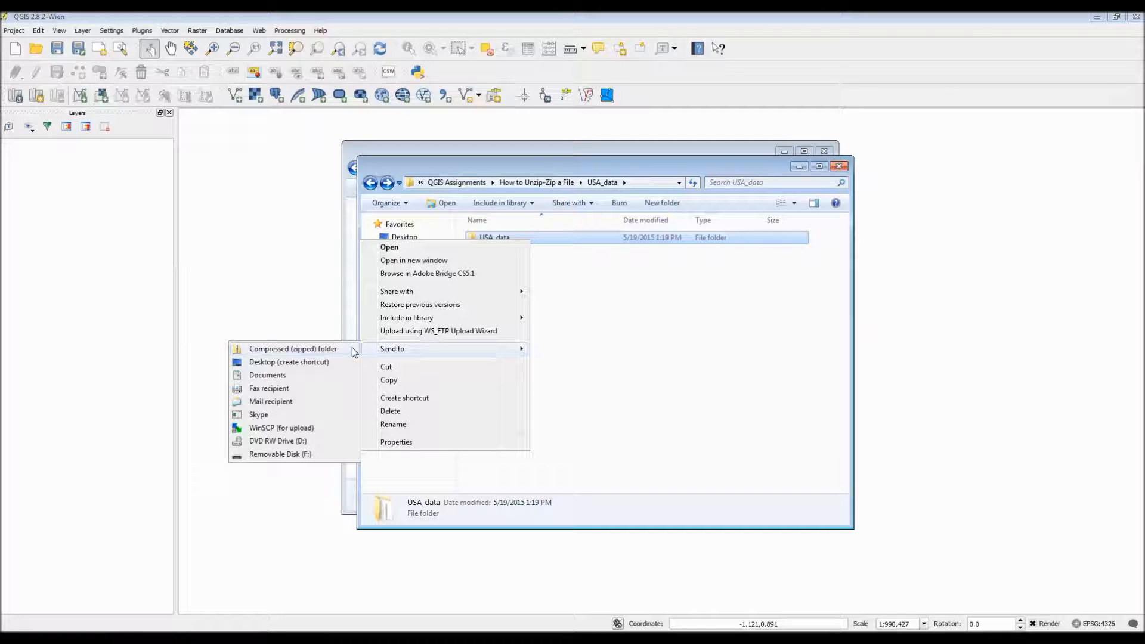
{"action": "left_click", "coordinate": [658, 329]}
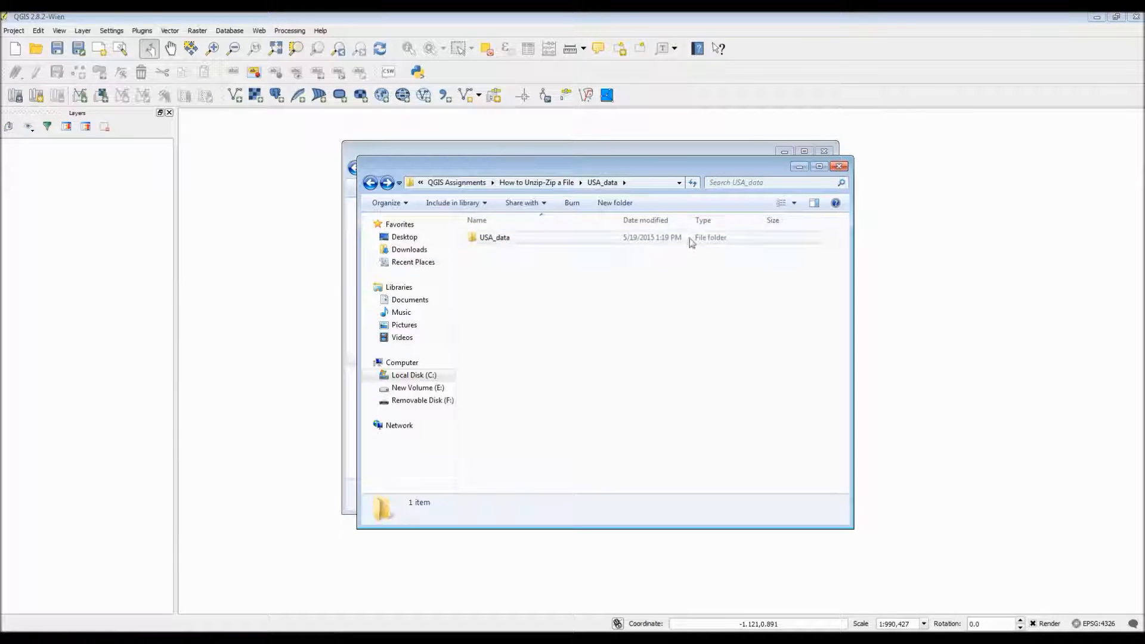
{"action": "left_click", "coordinate": [494, 237]}
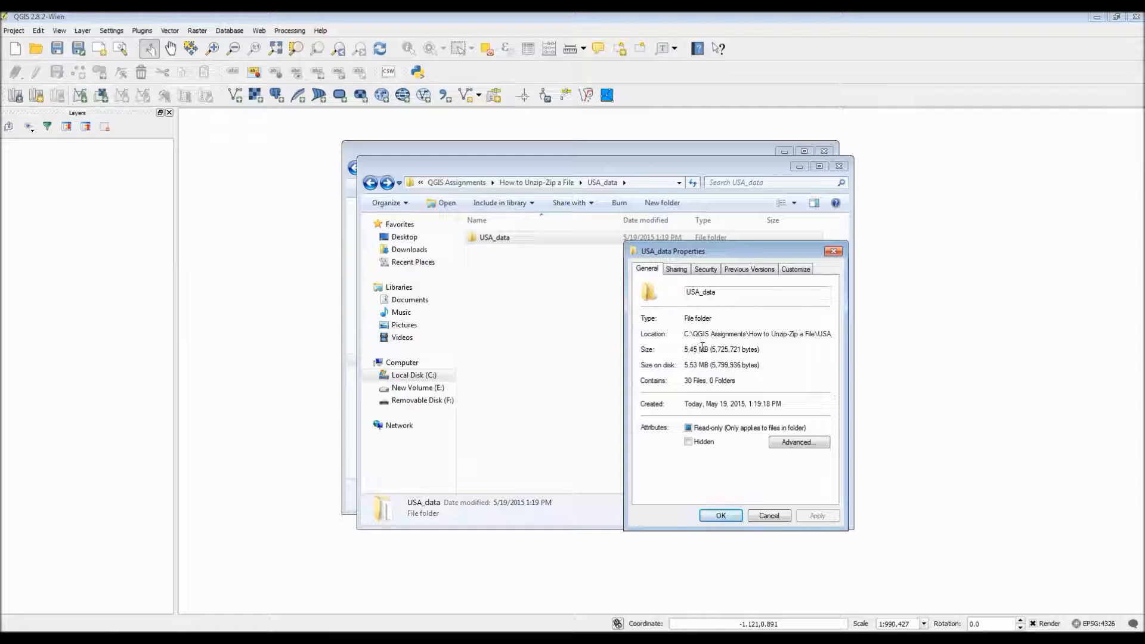
{"action": "left_click", "coordinate": [767, 515]}
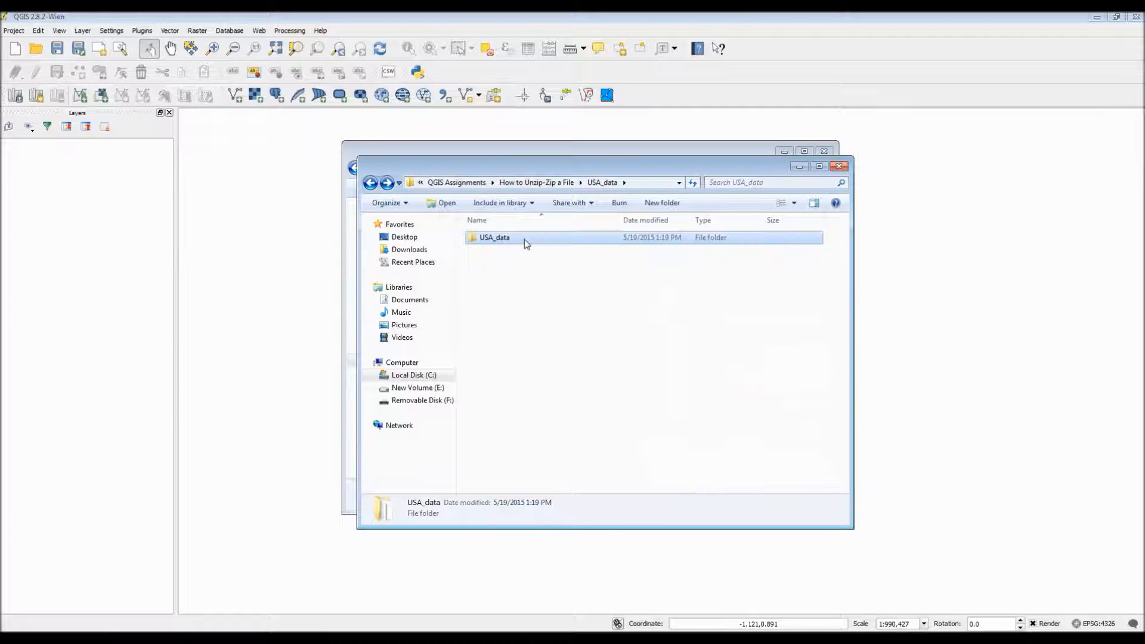
{"action": "right_click", "coordinate": [494, 237]}
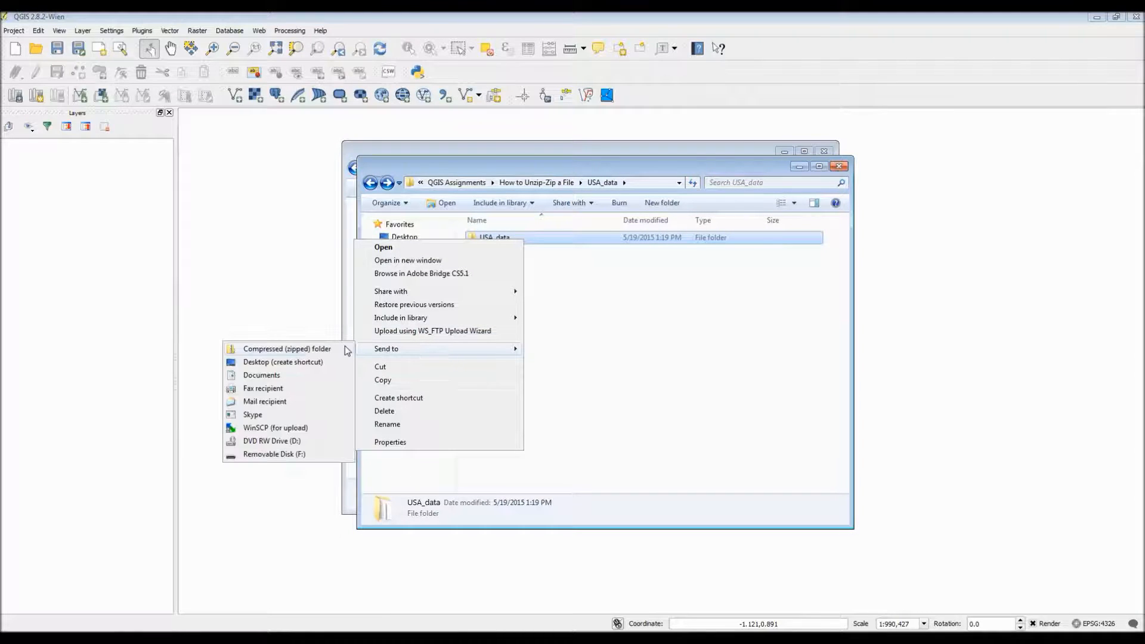
{"action": "left_click", "coordinate": [287, 348]}
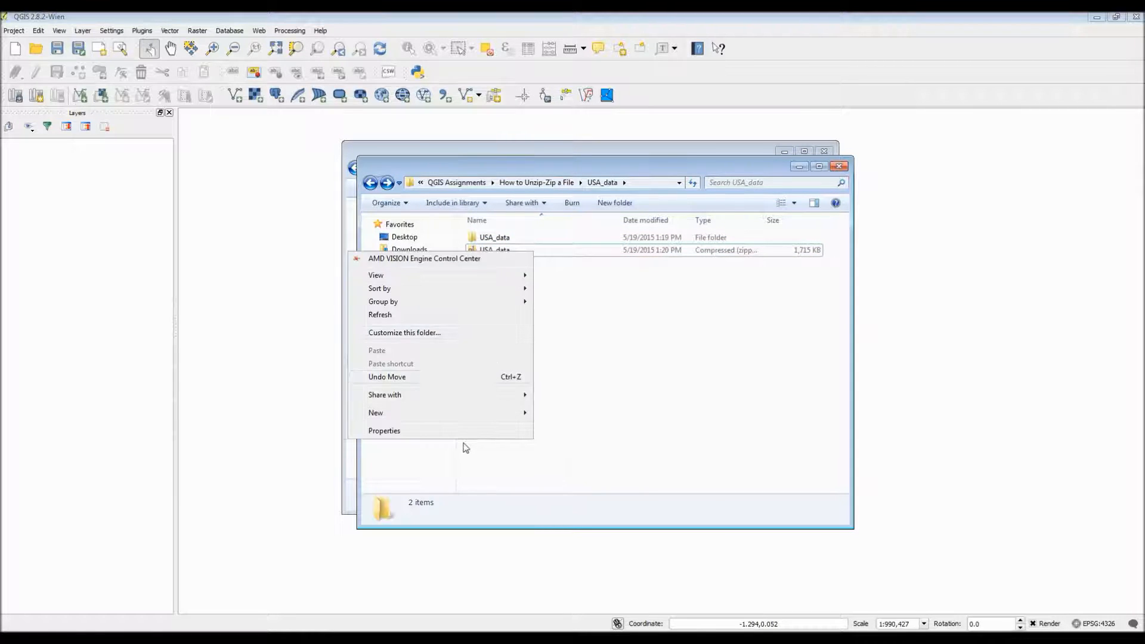
{"action": "left_click", "coordinate": [494, 249]}
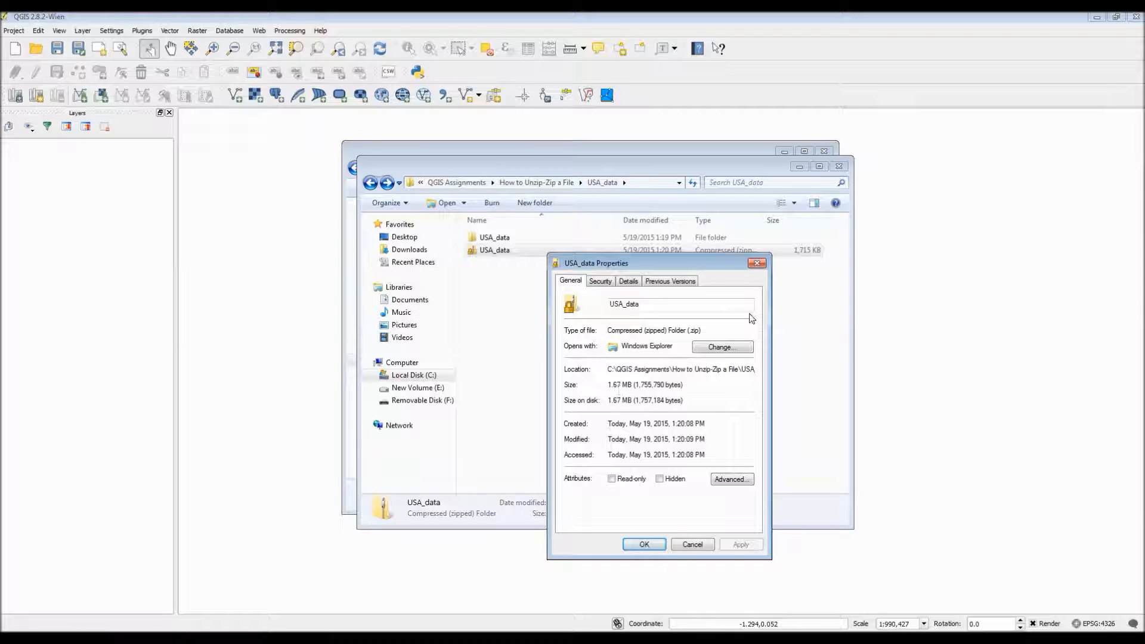
{"action": "left_click", "coordinate": [691, 544]}
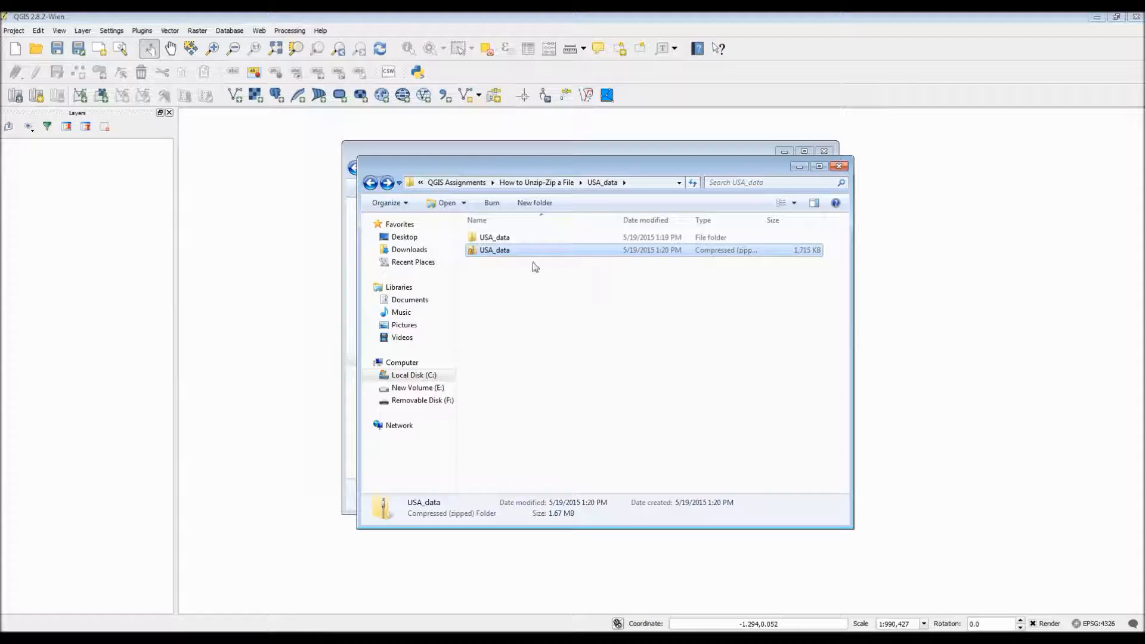
{"action": "right_click", "coordinate": [494, 249]}
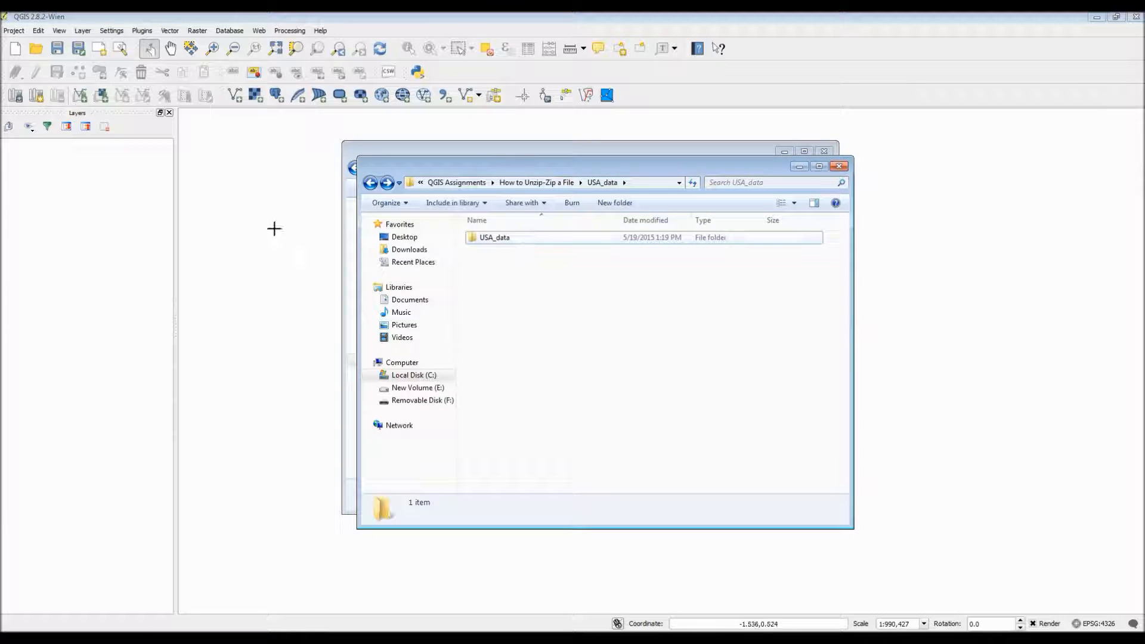
{"action": "left_click", "coordinate": [824, 152]}
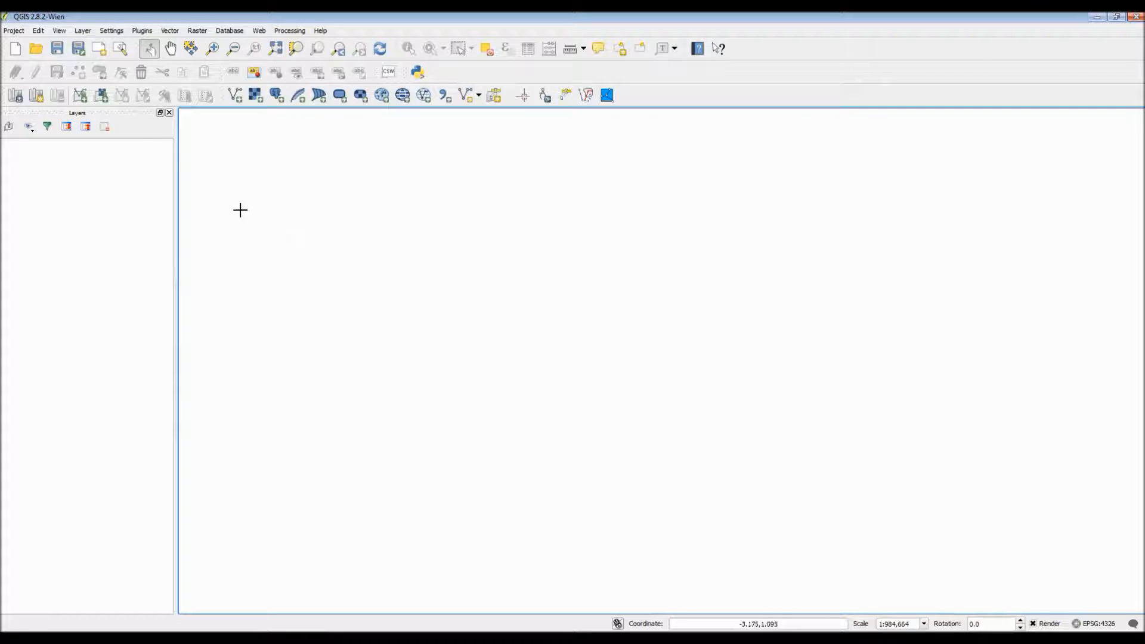
{"action": "mouse_move", "coordinate": [458, 325]}
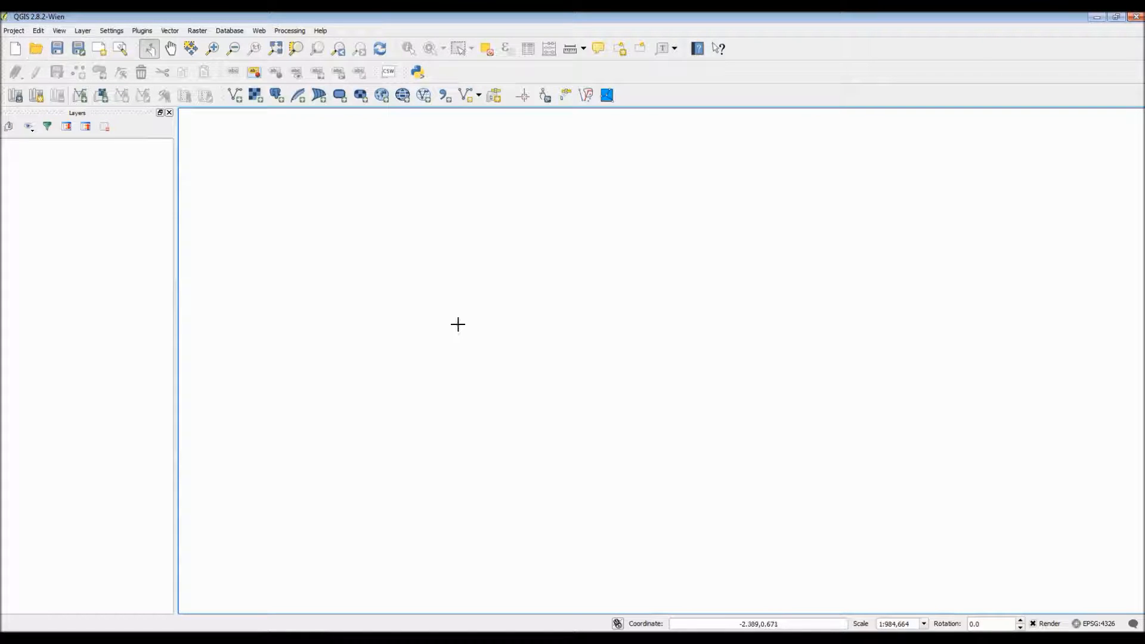
{"action": "mouse_move", "coordinate": [637, 341]}
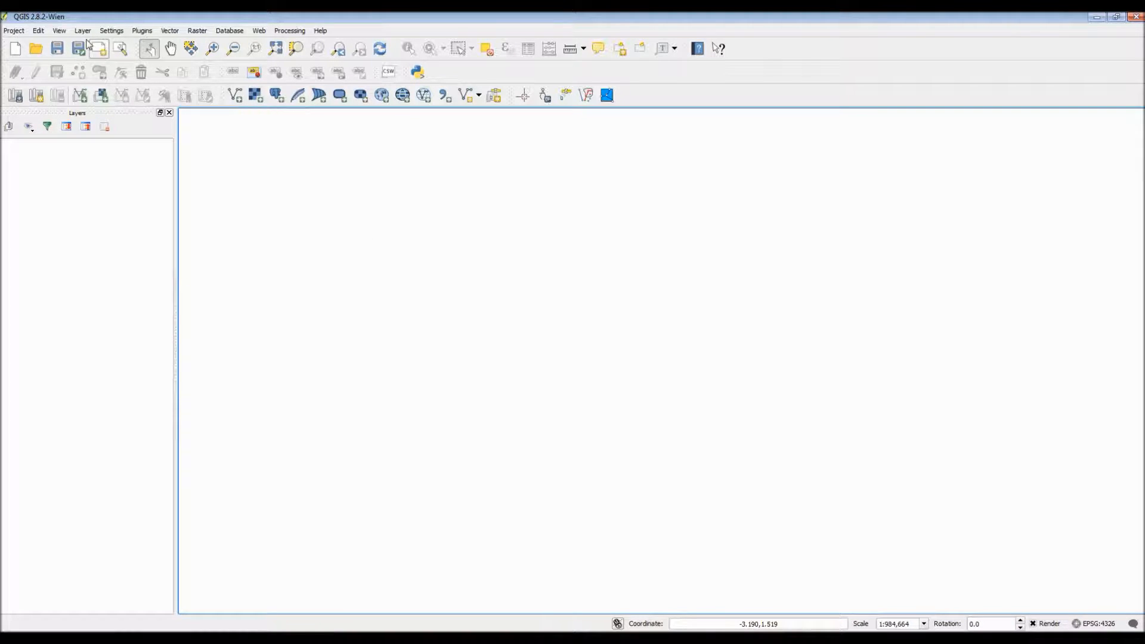
{"action": "left_click", "coordinate": [83, 31]}
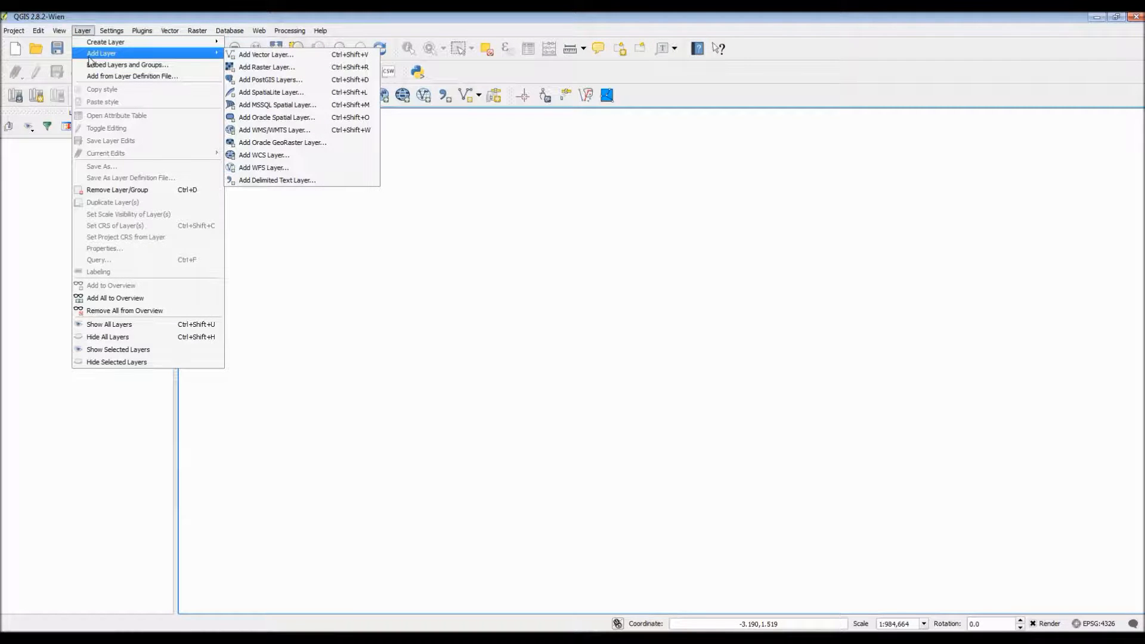
{"action": "mouse_move", "coordinate": [265, 55]}
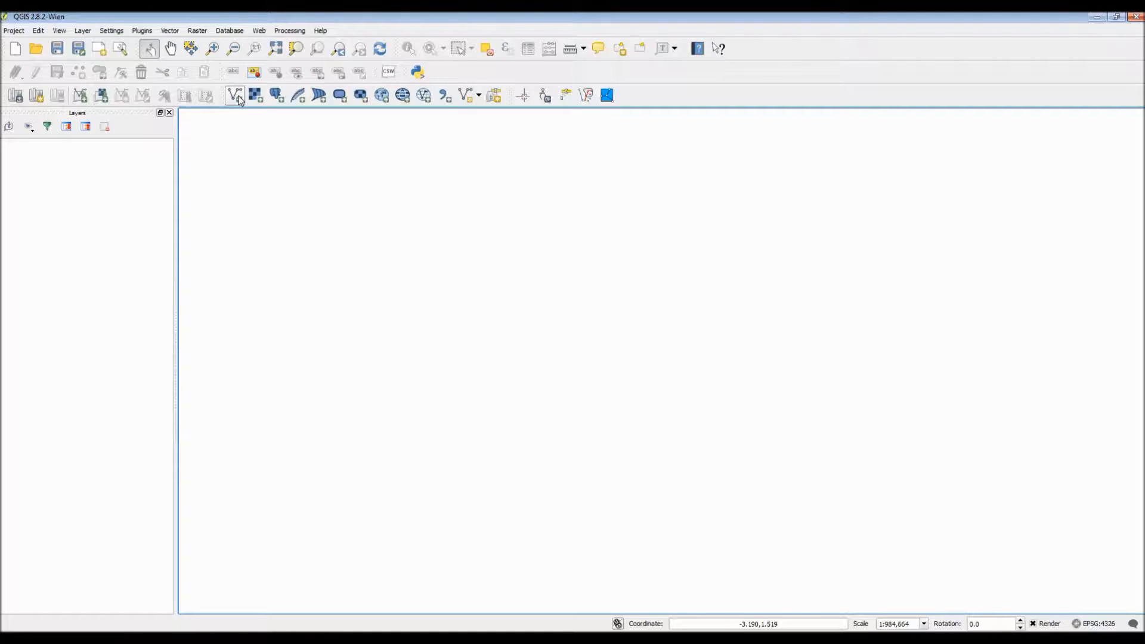
{"action": "left_click", "coordinate": [235, 95]}
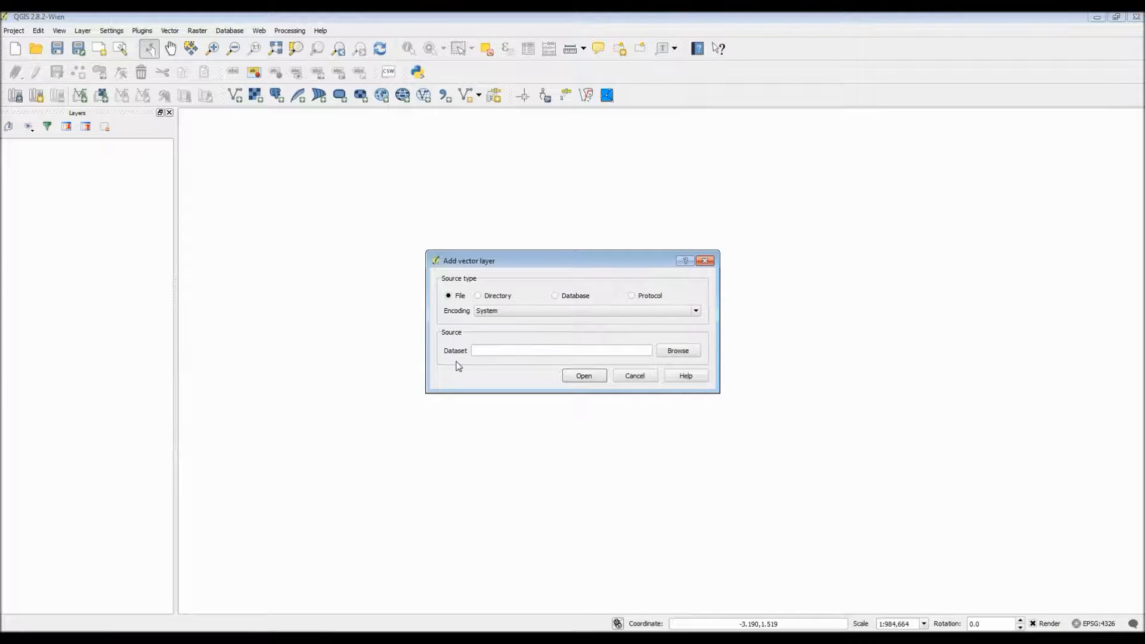
{"action": "mouse_move", "coordinate": [636, 365]}
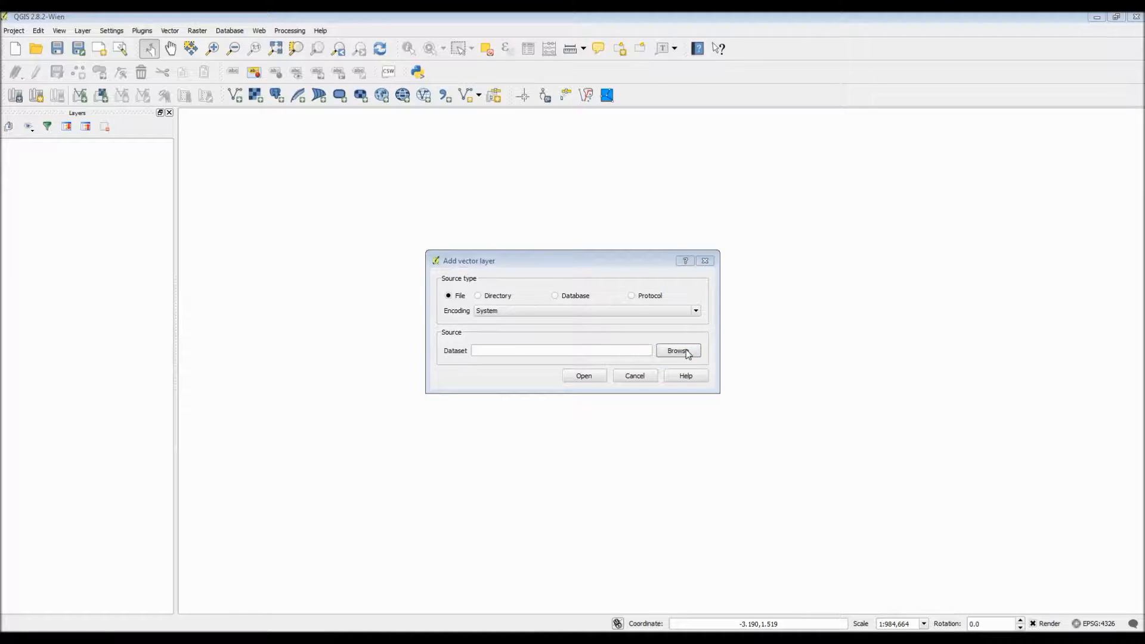
Step: Browse the USA_data folder, viewing all file types then filtering to ESRI Shapefiles
{"action": "left_click", "coordinate": [677, 351]}
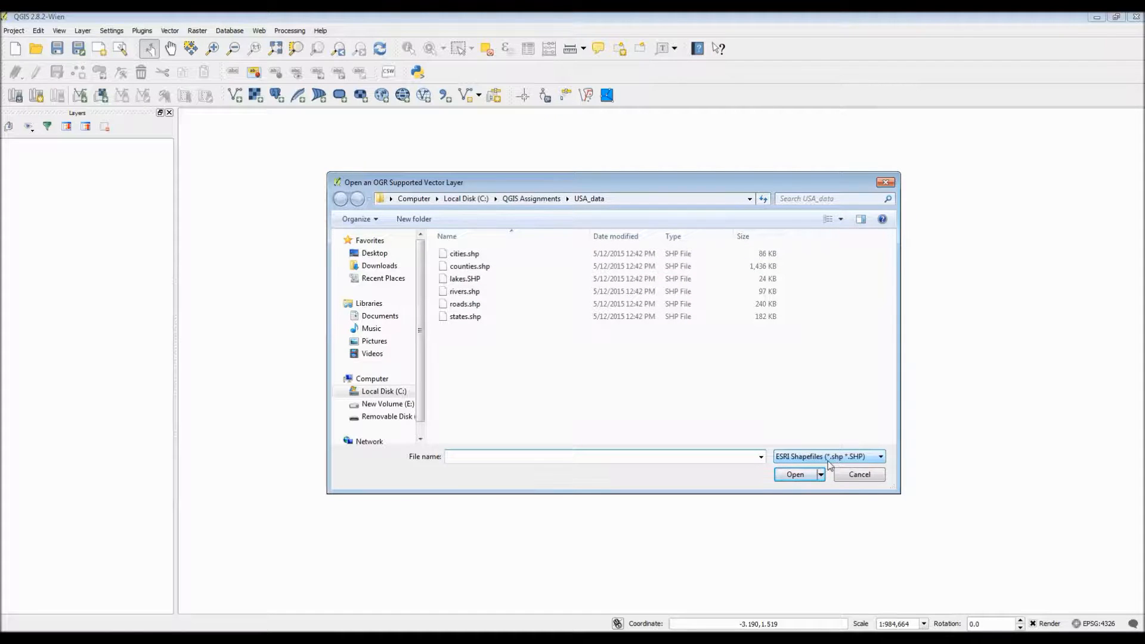
{"action": "left_click", "coordinate": [881, 457]}
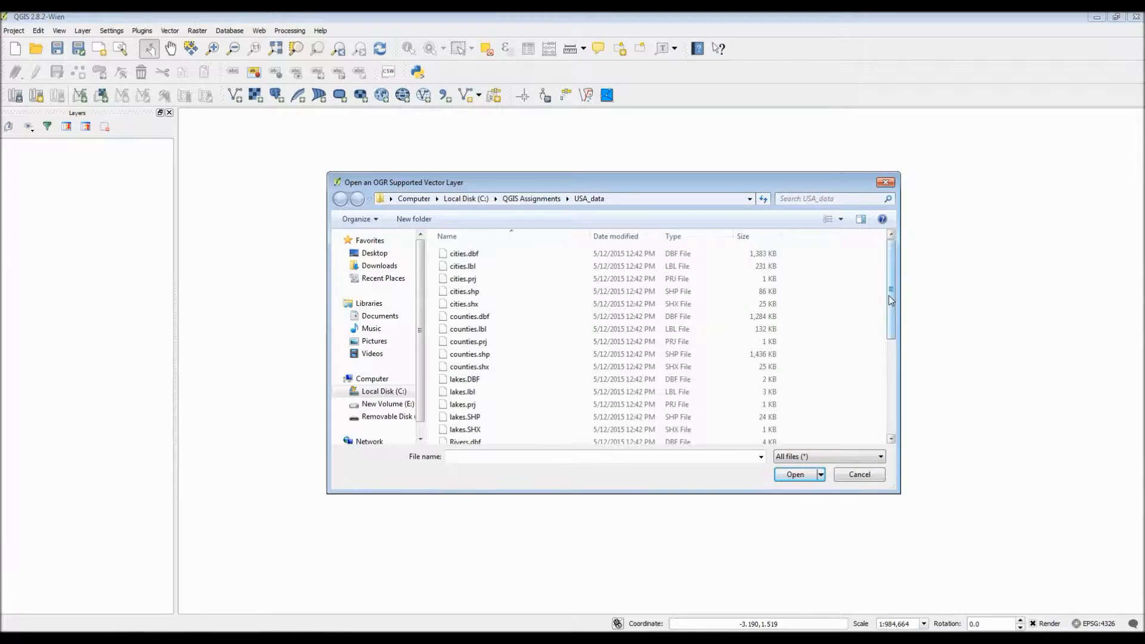
{"action": "scroll", "scroll_direction": "down", "scroll_amount": 3}
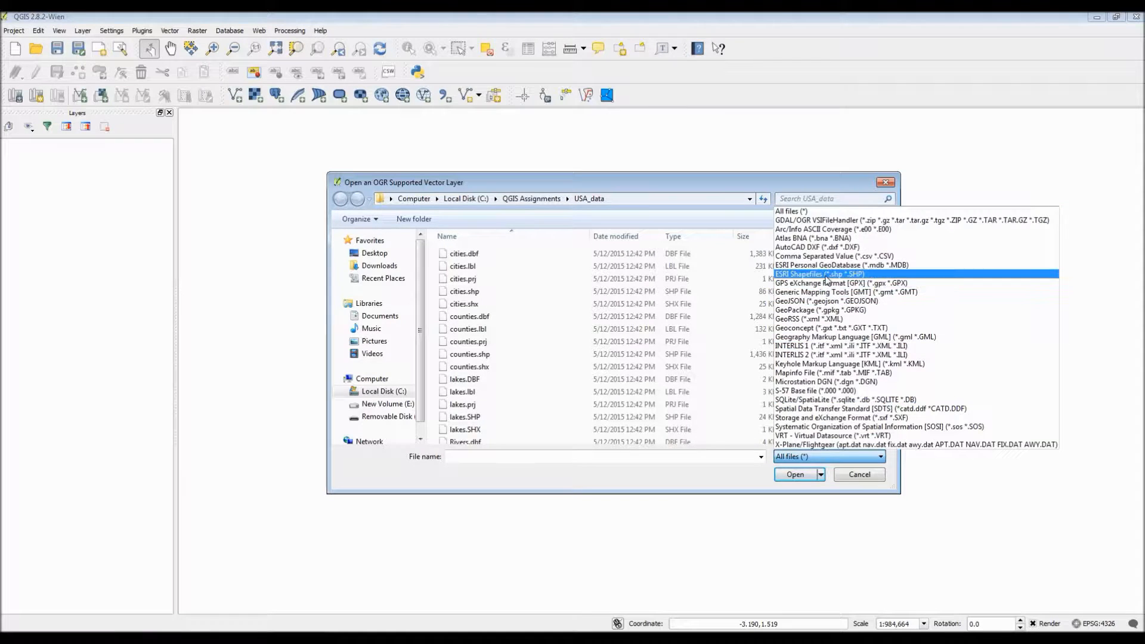
{"action": "left_click", "coordinate": [819, 274]}
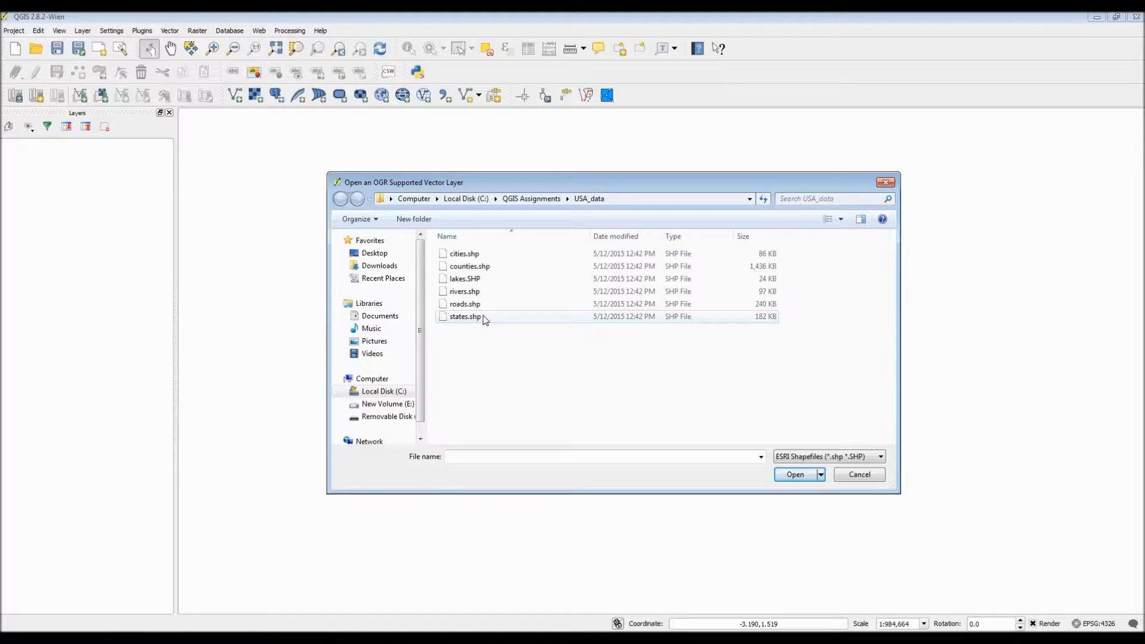
Step: Load states.shp as a vector layer showing the US state outlines
{"action": "left_click", "coordinate": [795, 474]}
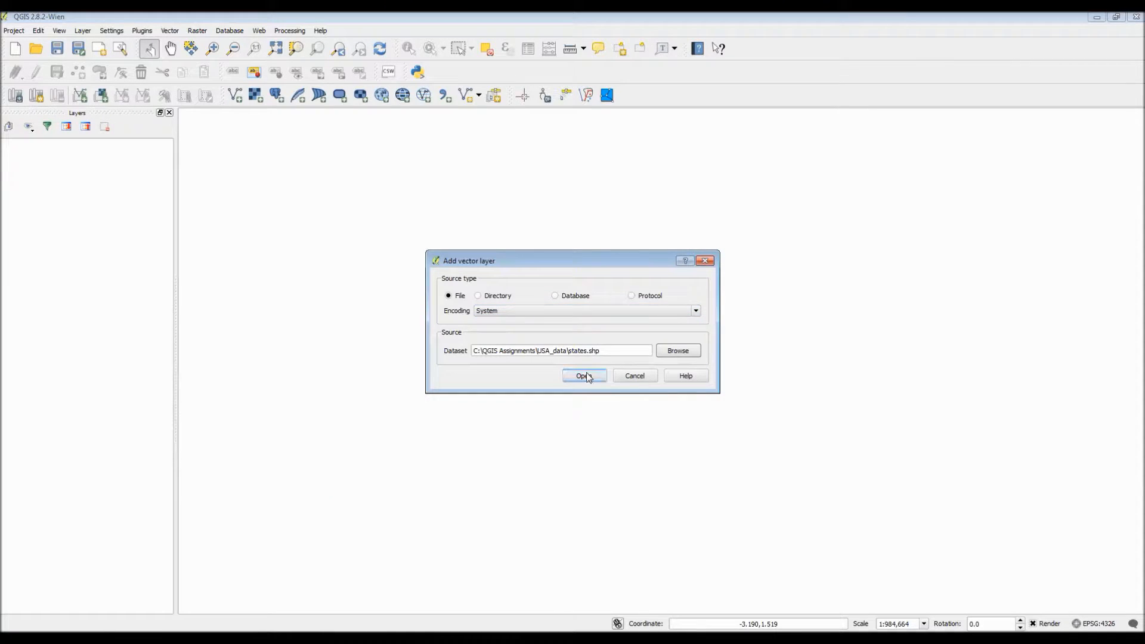
{"action": "left_click", "coordinate": [584, 376]}
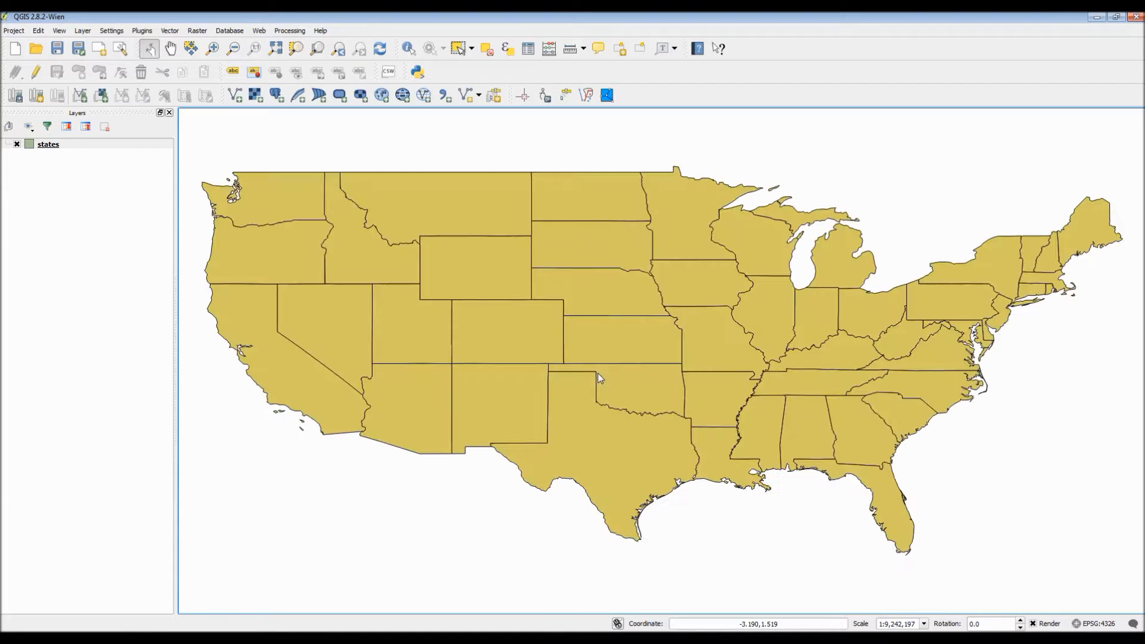
{"action": "mouse_move", "coordinate": [648, 320]}
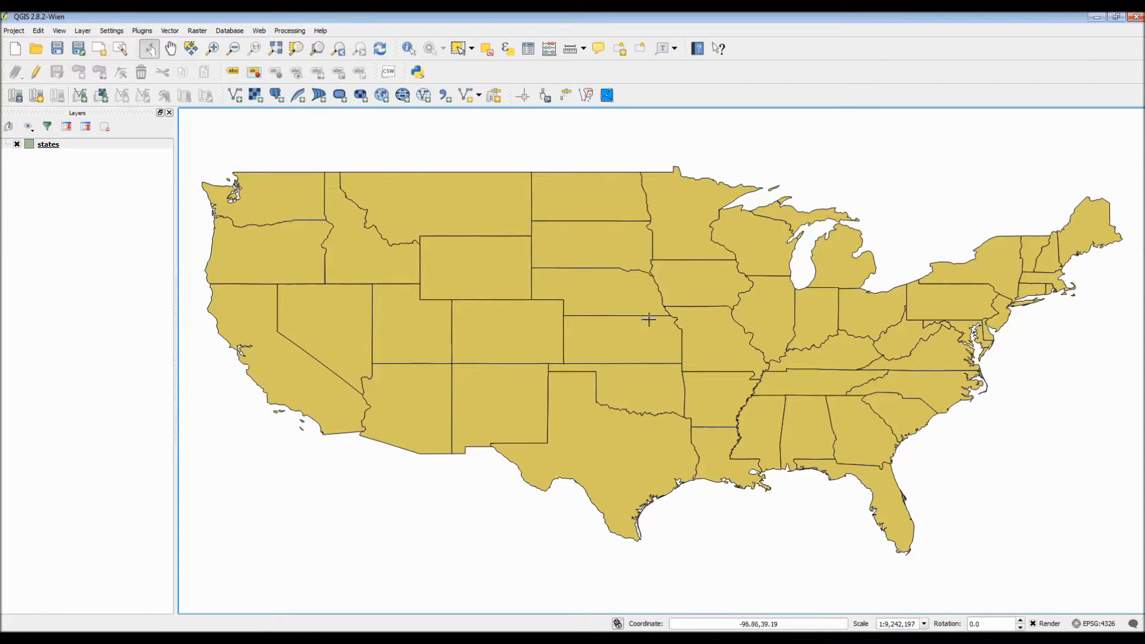
{"action": "mouse_move", "coordinate": [492, 228]}
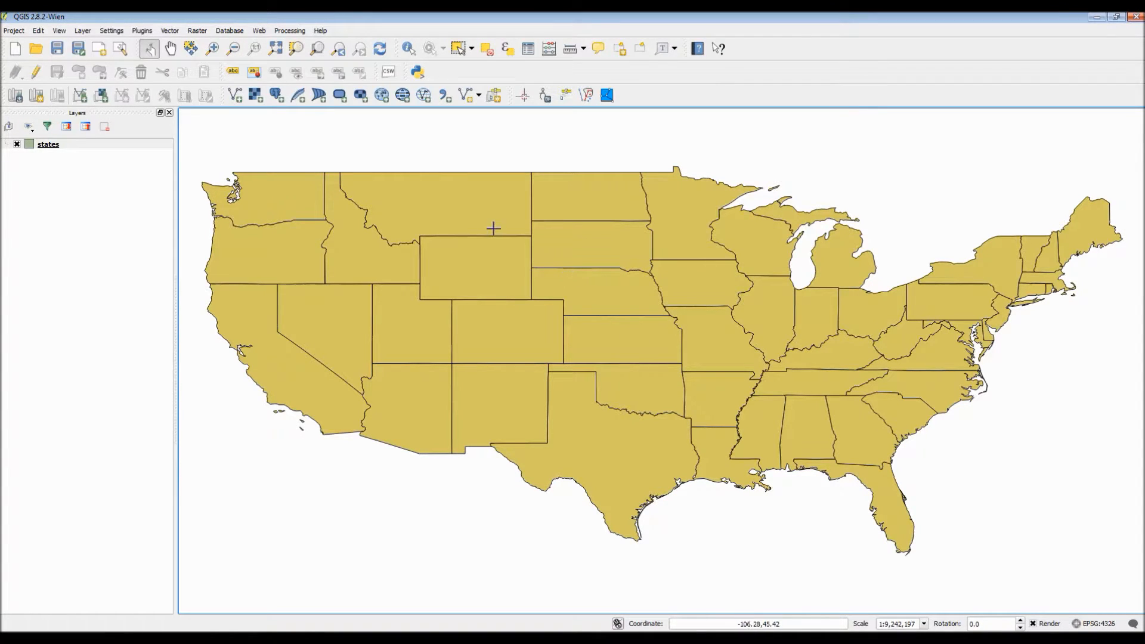
Step: Add roads.shp as a vector layer over the states via Layer > Add Vector Layer
{"action": "left_click", "coordinate": [82, 30]}
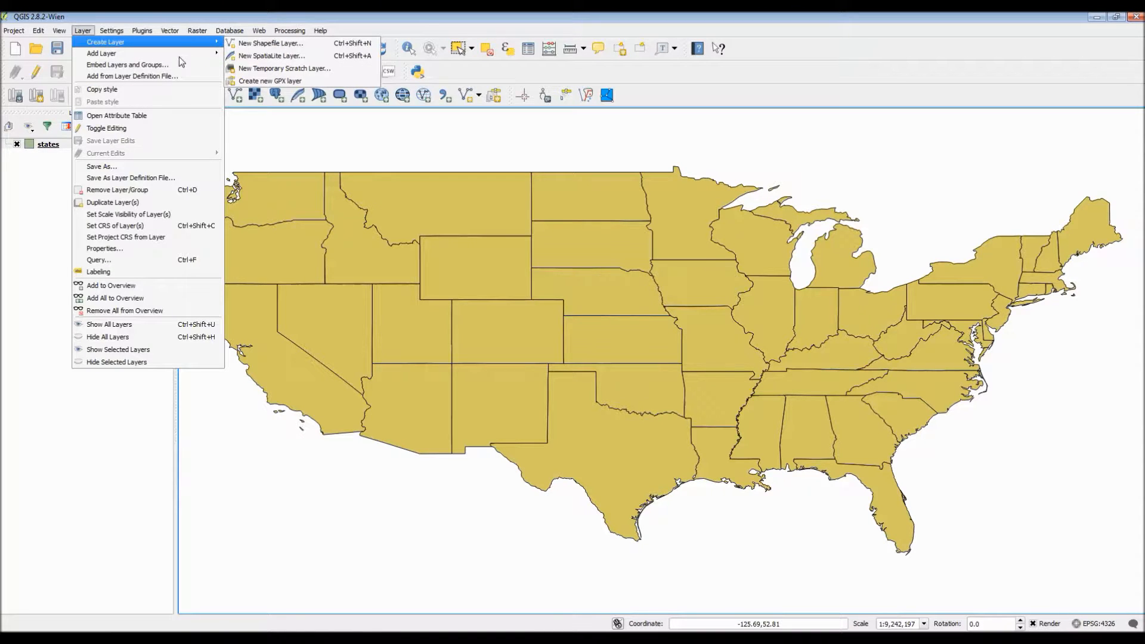
{"action": "left_click", "coordinate": [100, 52]}
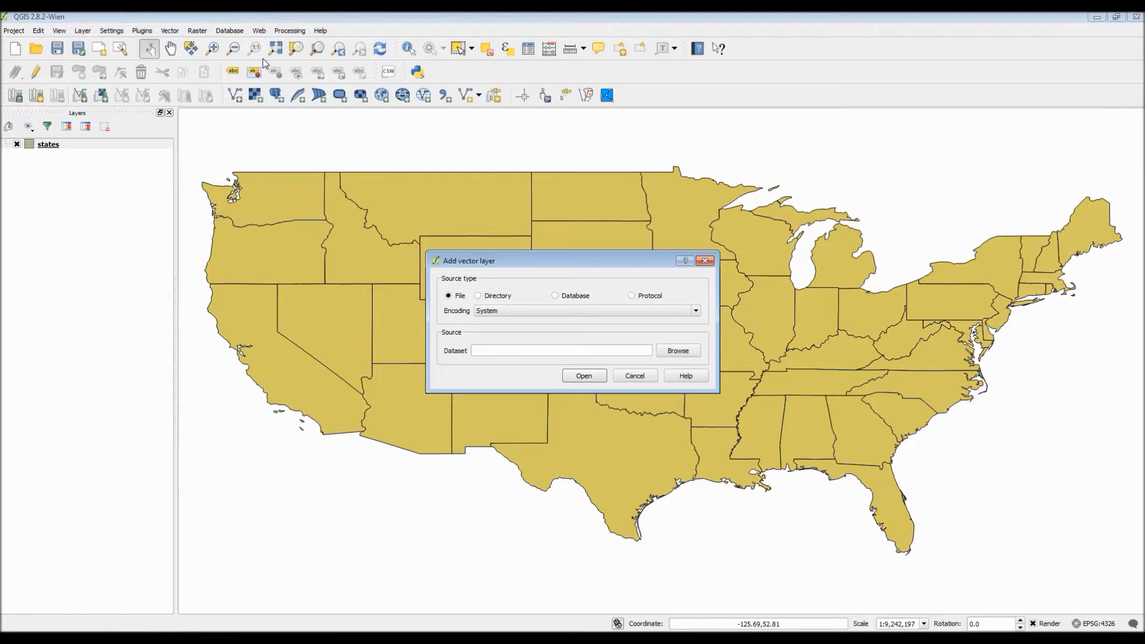
{"action": "left_click", "coordinate": [678, 350]}
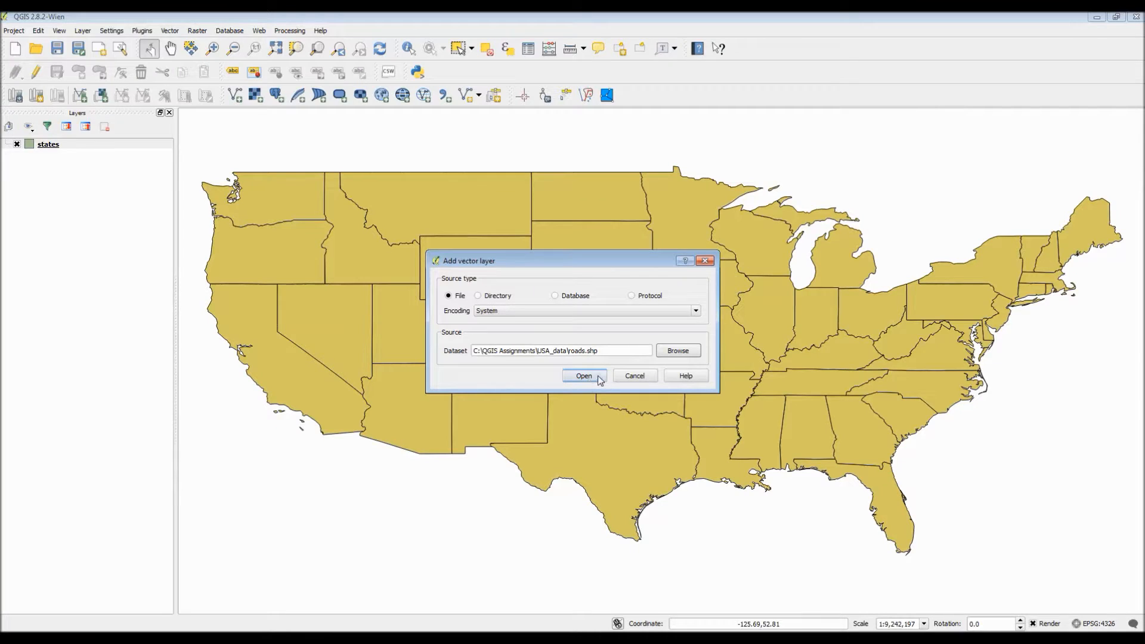
{"action": "left_click", "coordinate": [584, 376]}
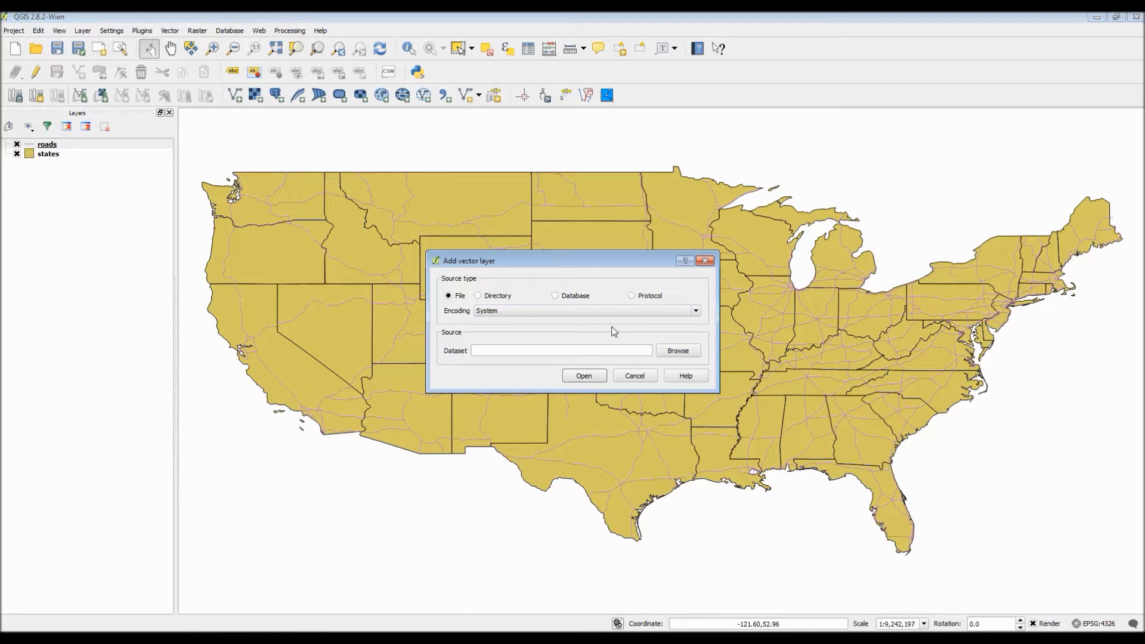
{"action": "left_click", "coordinate": [677, 350]}
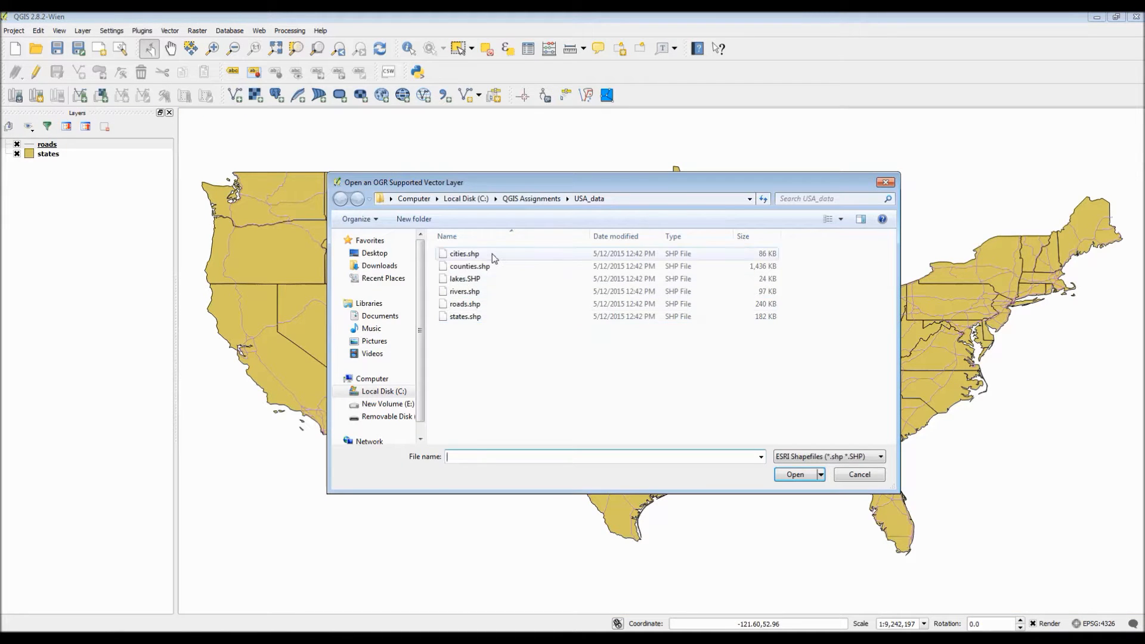
Step: Load cities.shp as a point layer above the roads and states
{"action": "left_click", "coordinate": [794, 475]}
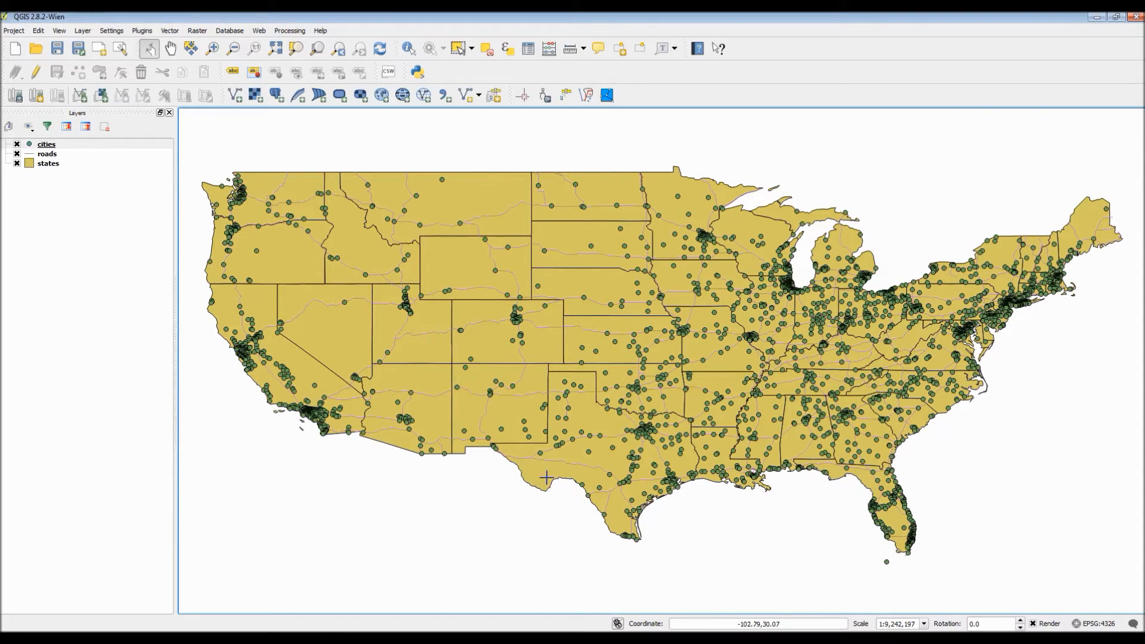
{"action": "mouse_move", "coordinate": [646, 402]}
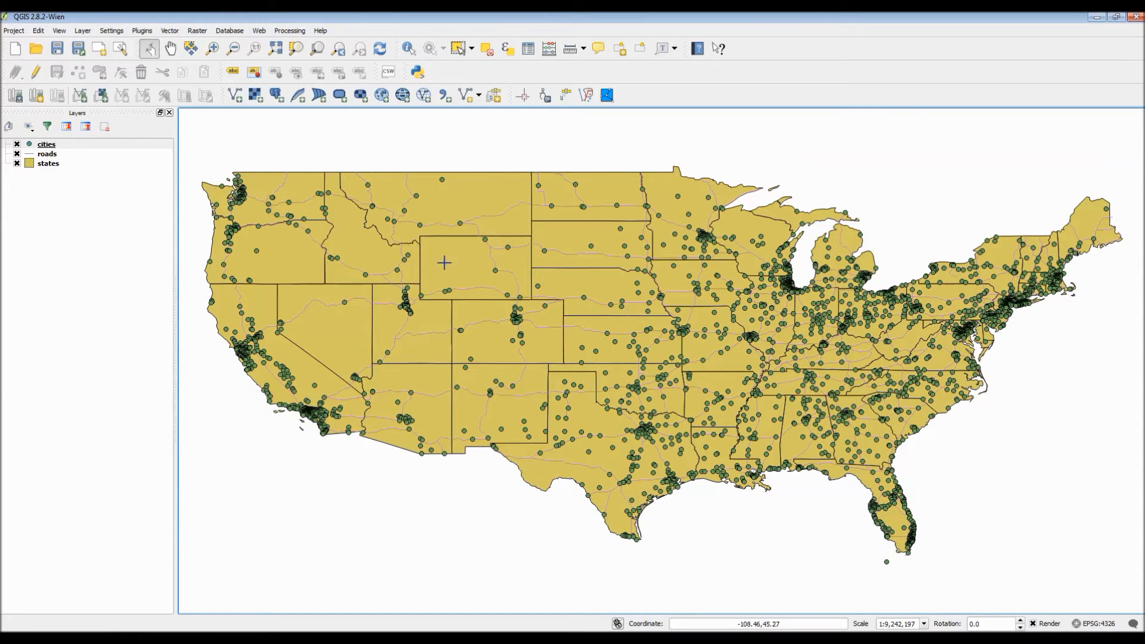
{"action": "mouse_move", "coordinate": [860, 173]}
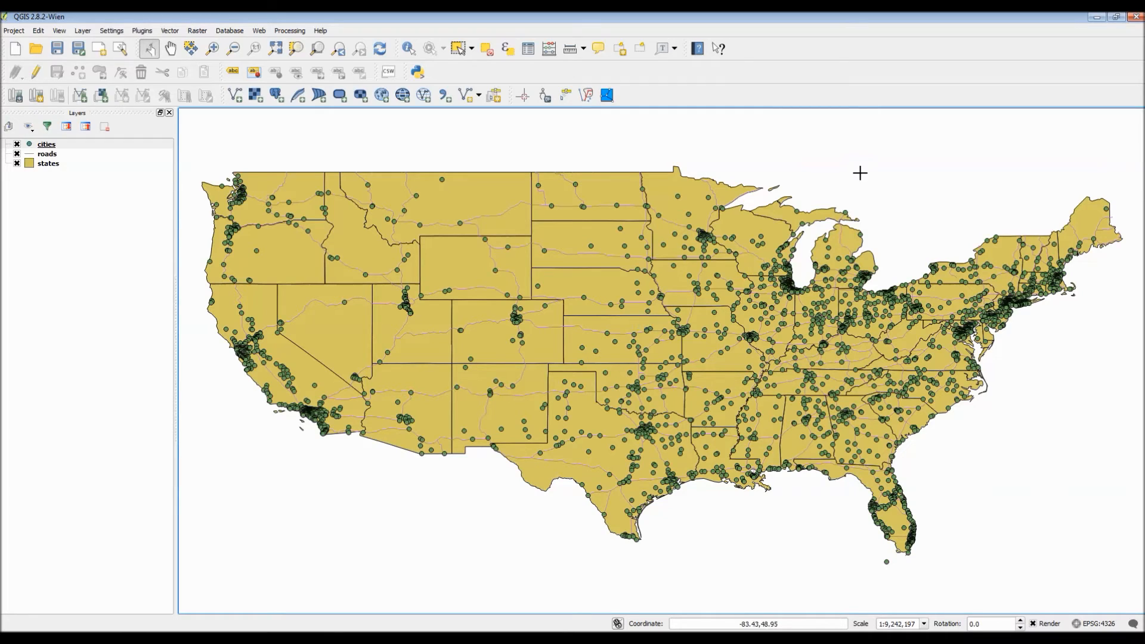